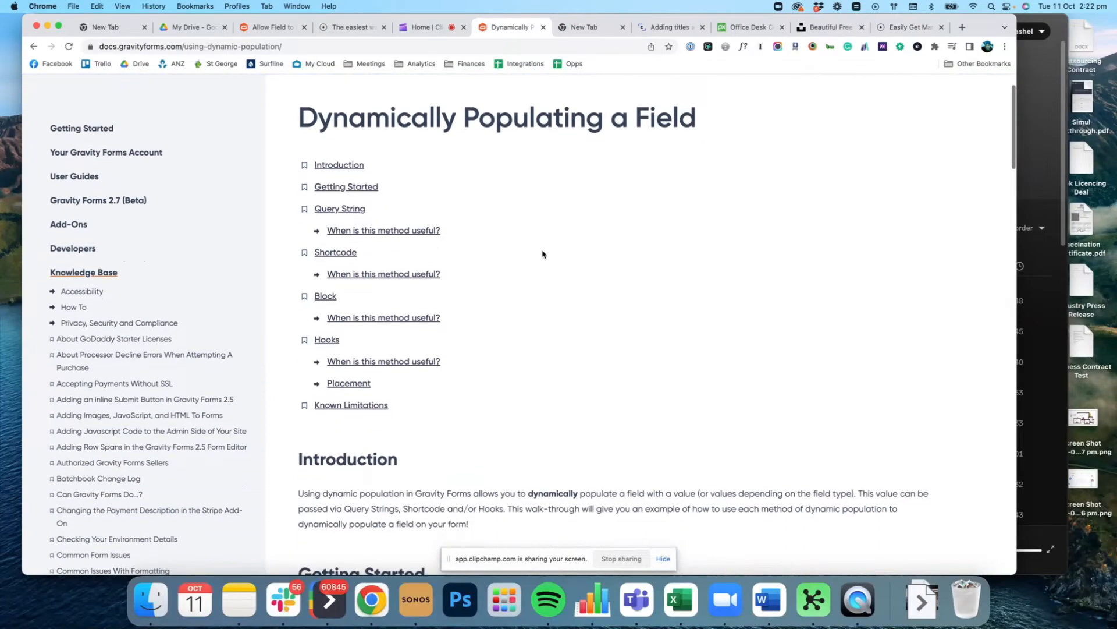
Label the hidden field utm_campaign and allow it to be populated dynamically with a parameter name.
scroll("down", 3)
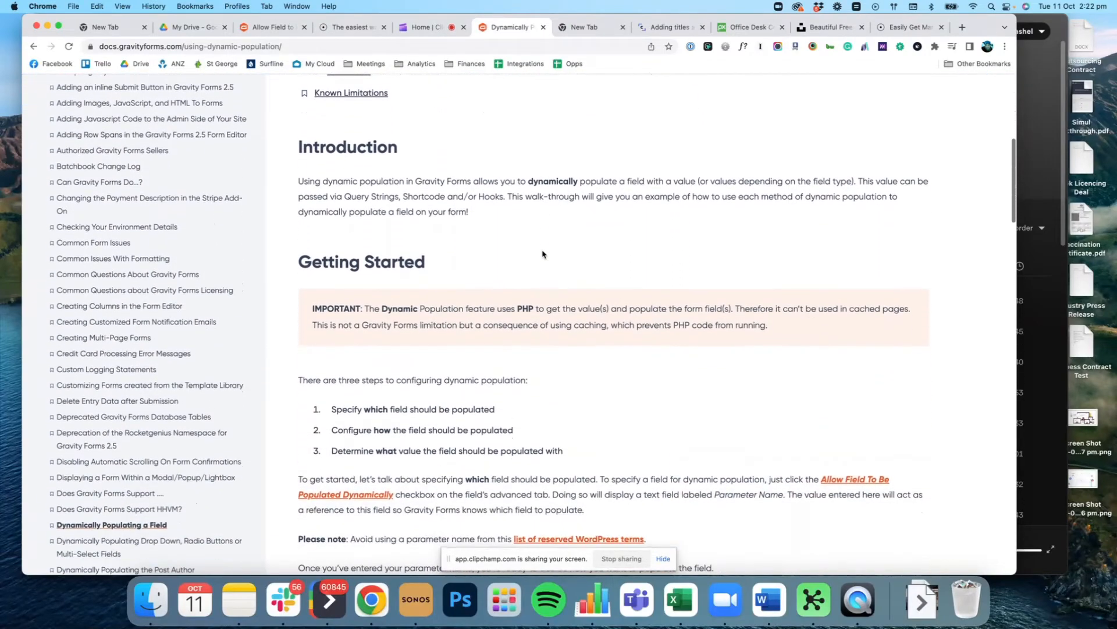
scroll("down", 3)
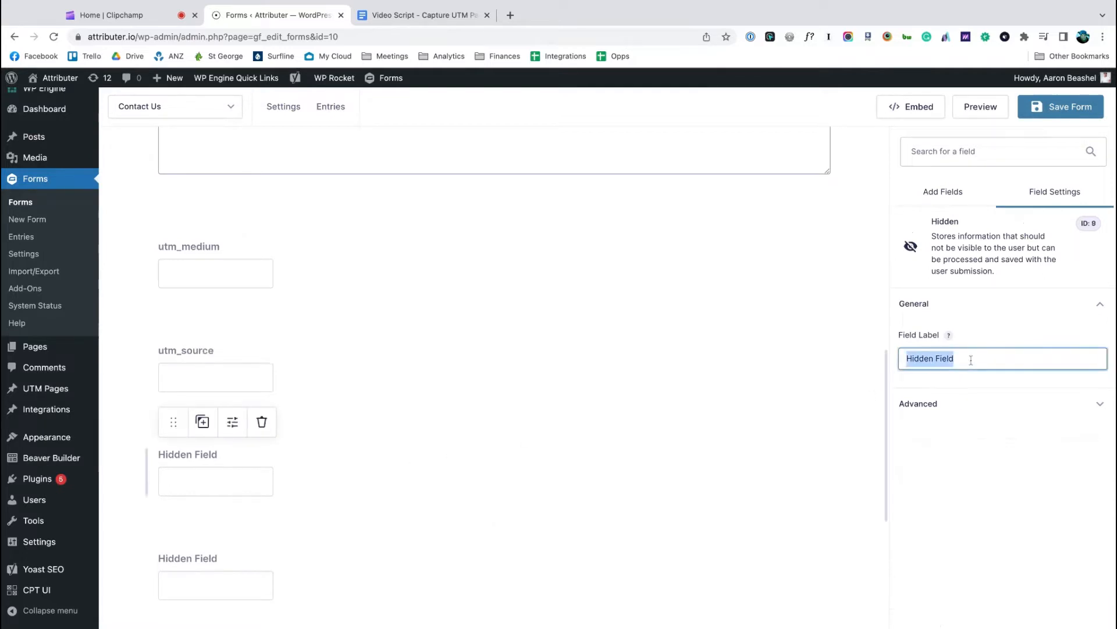
type("utm_campaign")
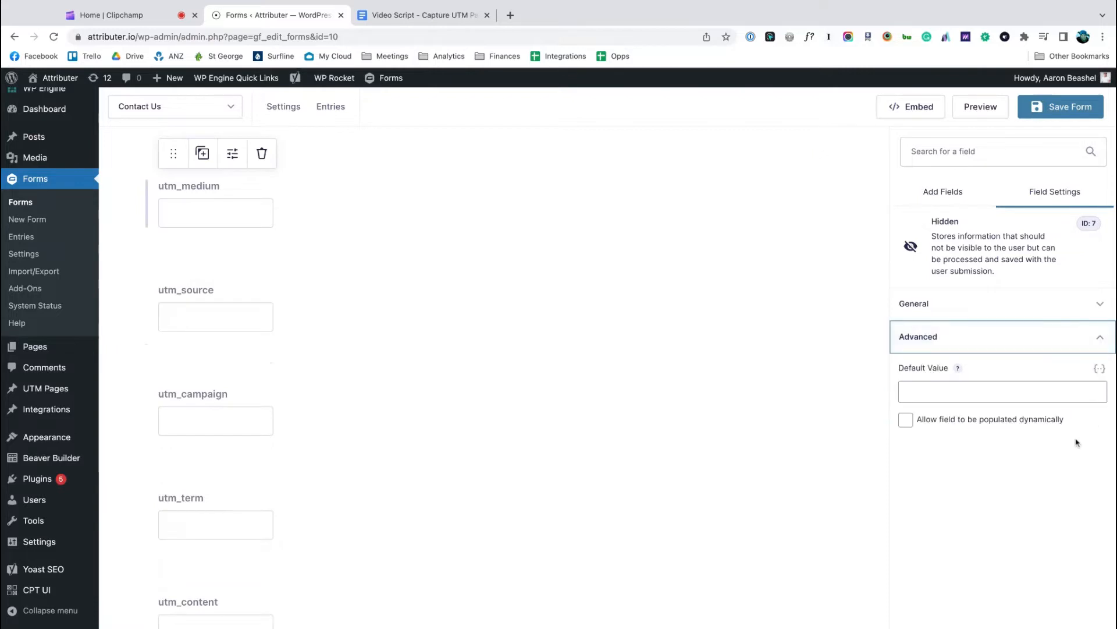
left_click(906, 419)
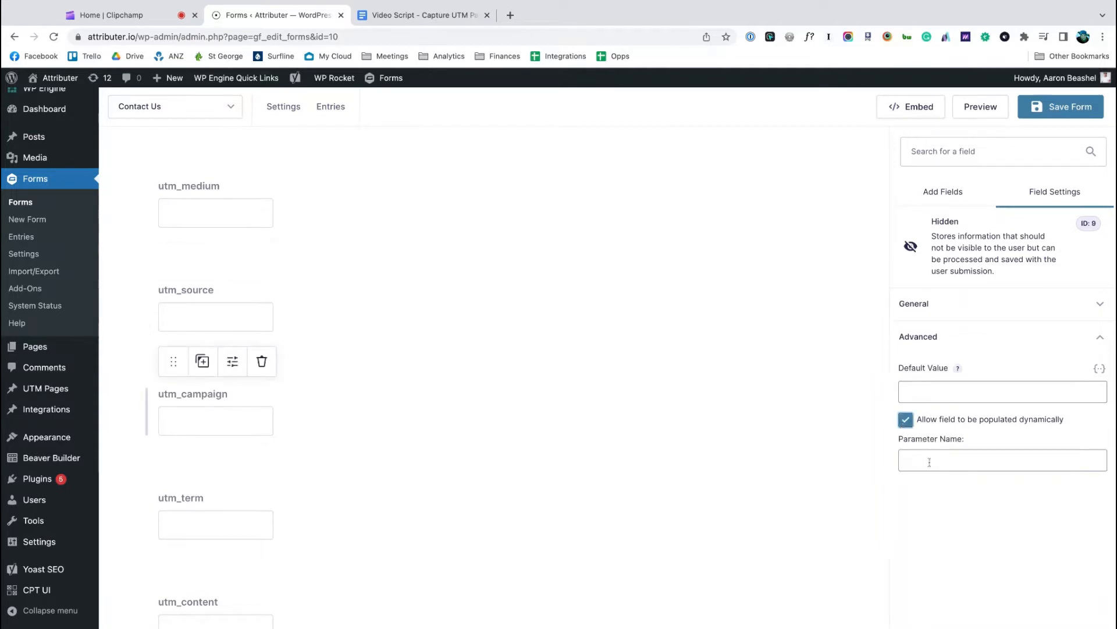
left_click(214, 212)
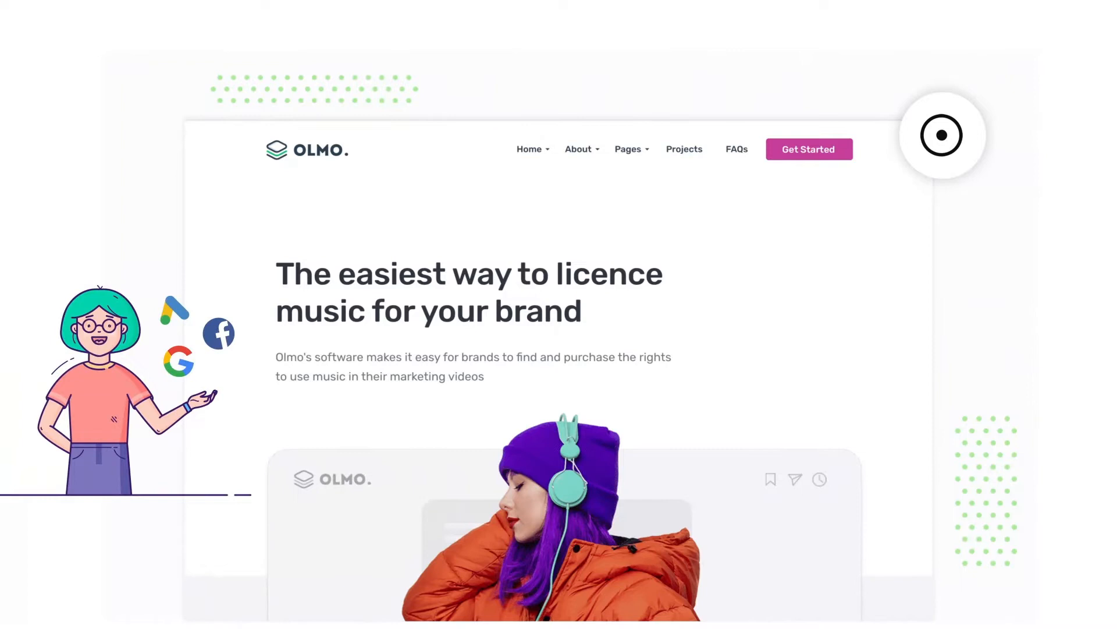
left_click(940, 135)
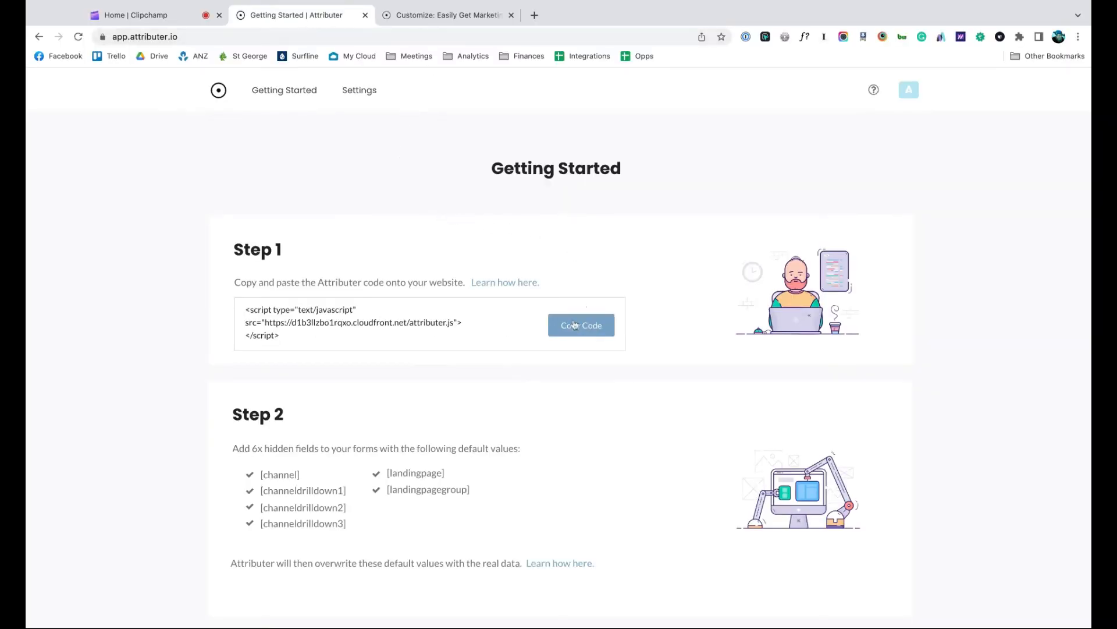
Copy the Attributer tracking script and reach the site's Head Code section in the Customizer.
left_click(447, 15)
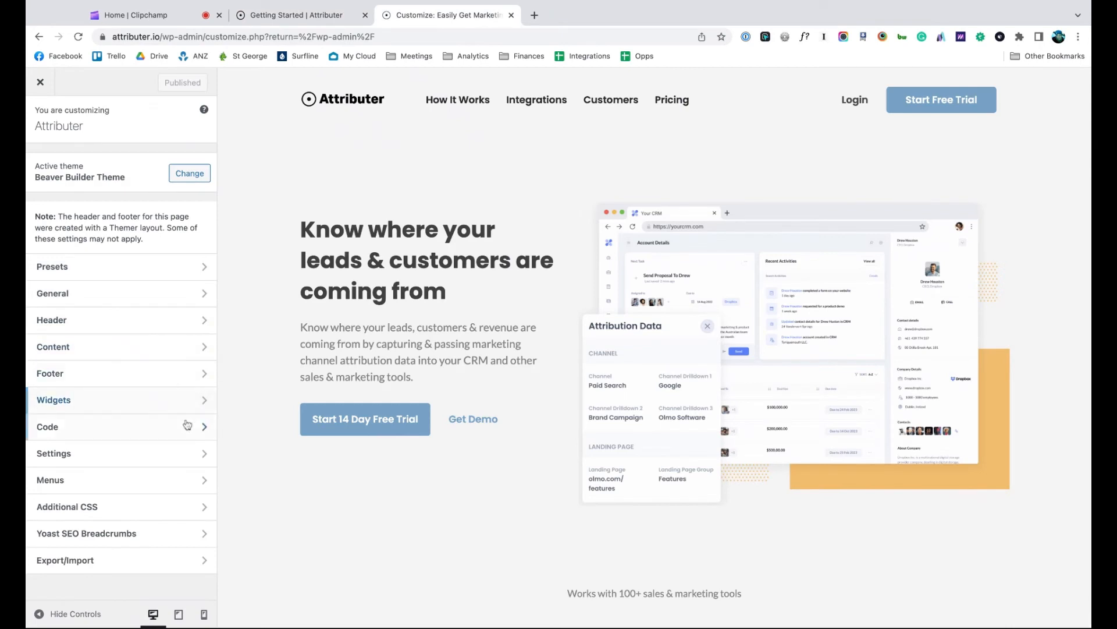
left_click(48, 426)
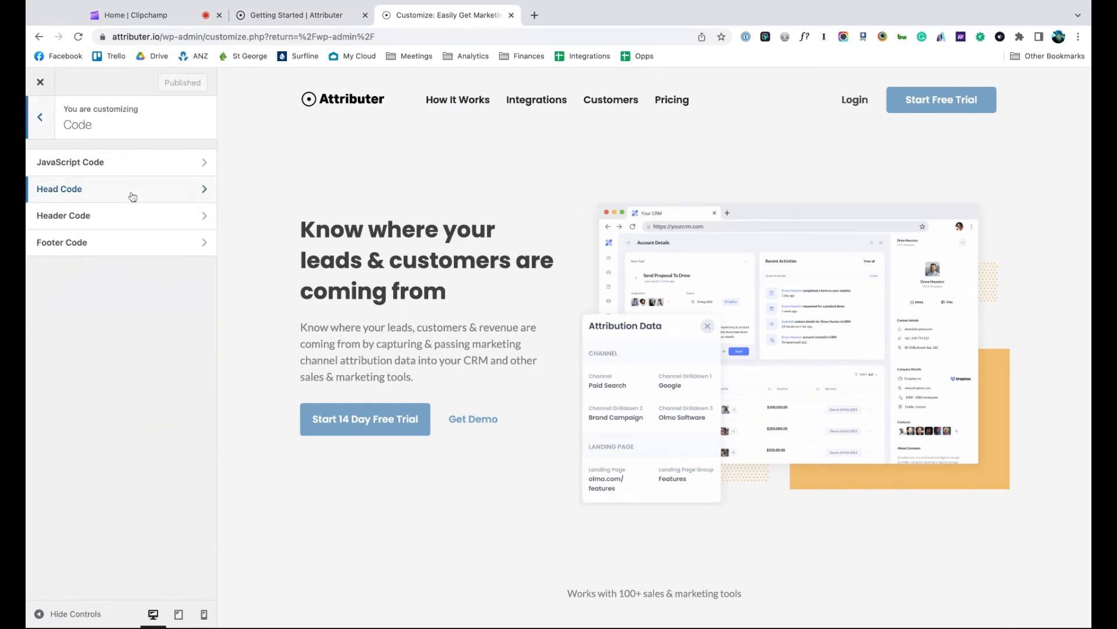
left_click(122, 189)
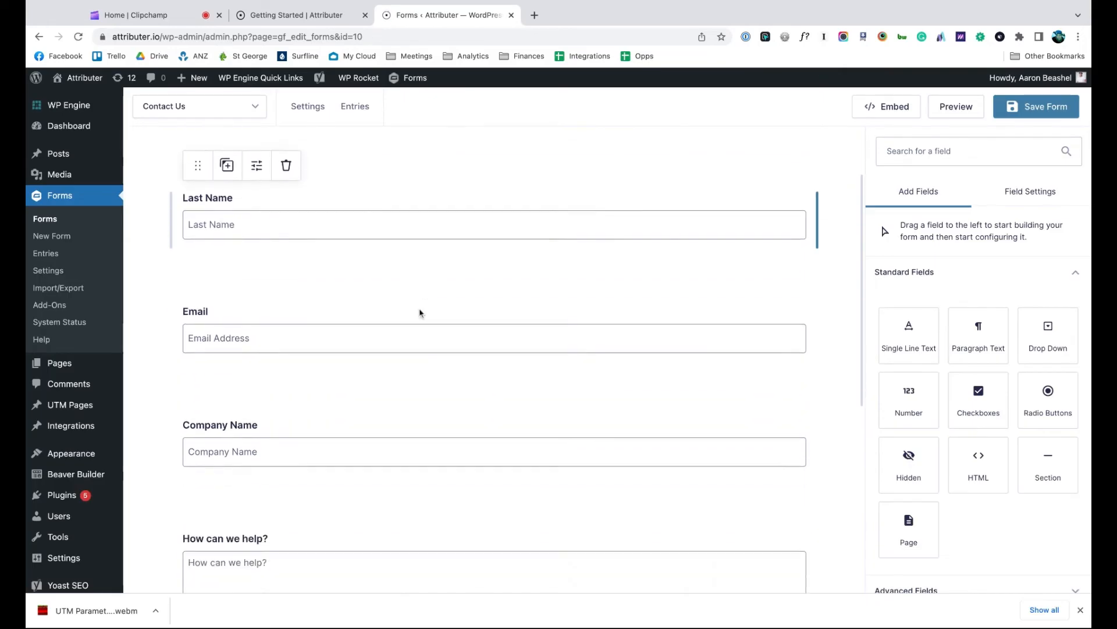
Rename the next hidden field Channel Drilldown, then start a demo-form submission with email joel@.
scroll("down", 3)
type("Channel")
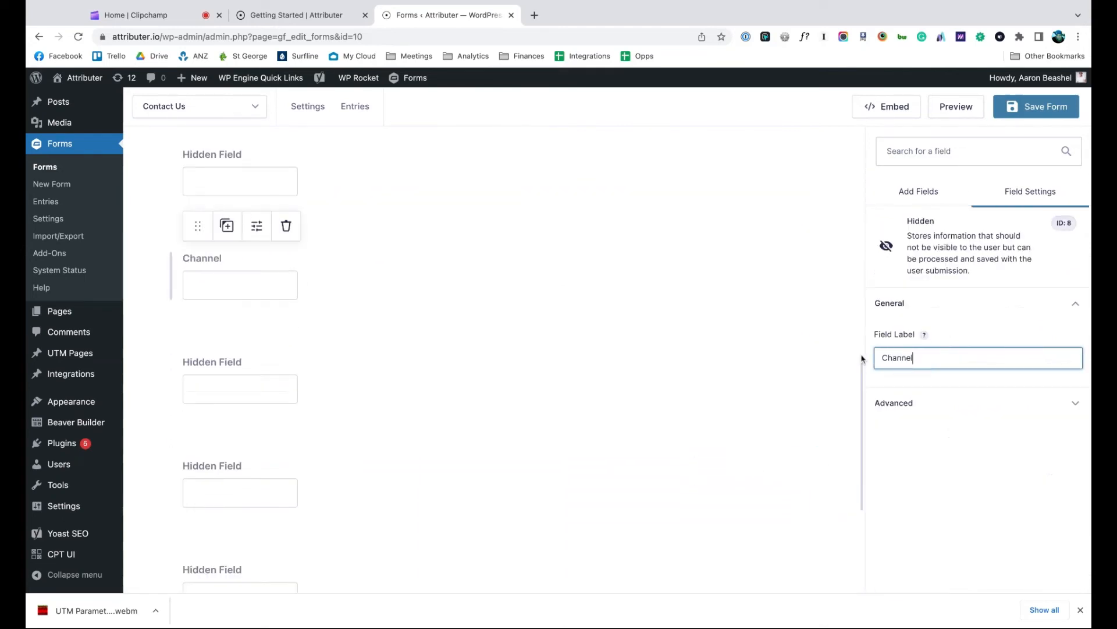
left_click(240, 389)
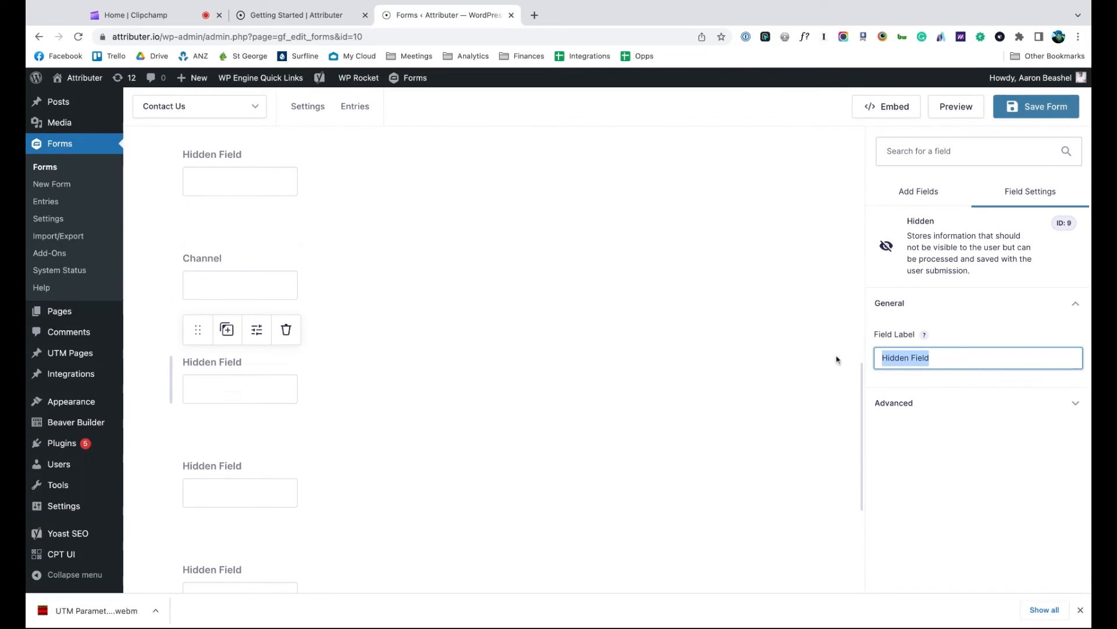
type("Channel Drilldown")
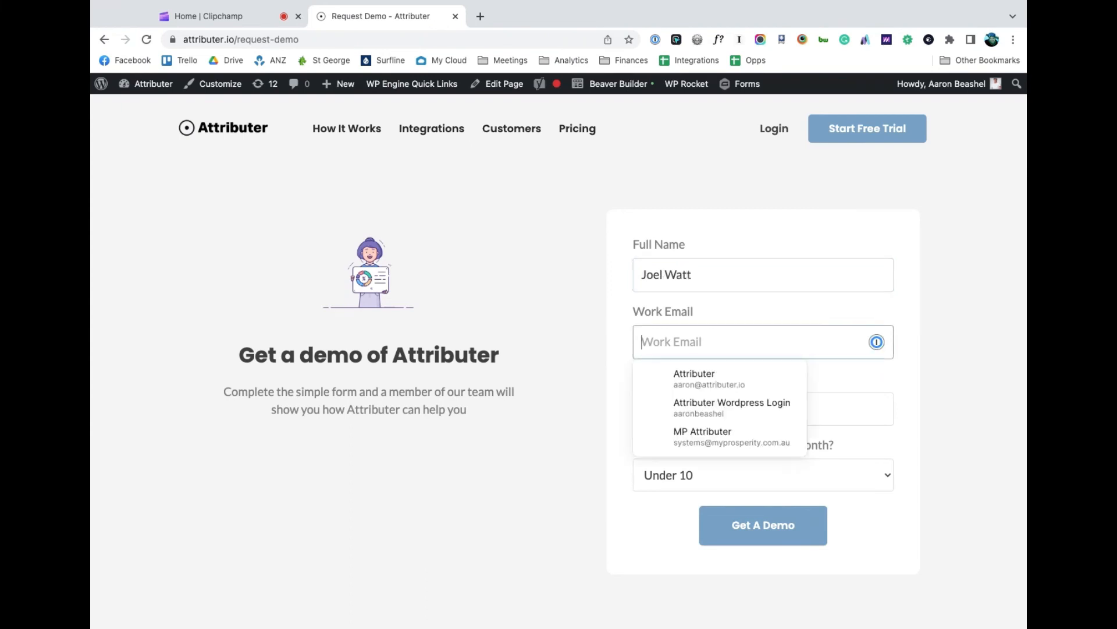
type("joel@")
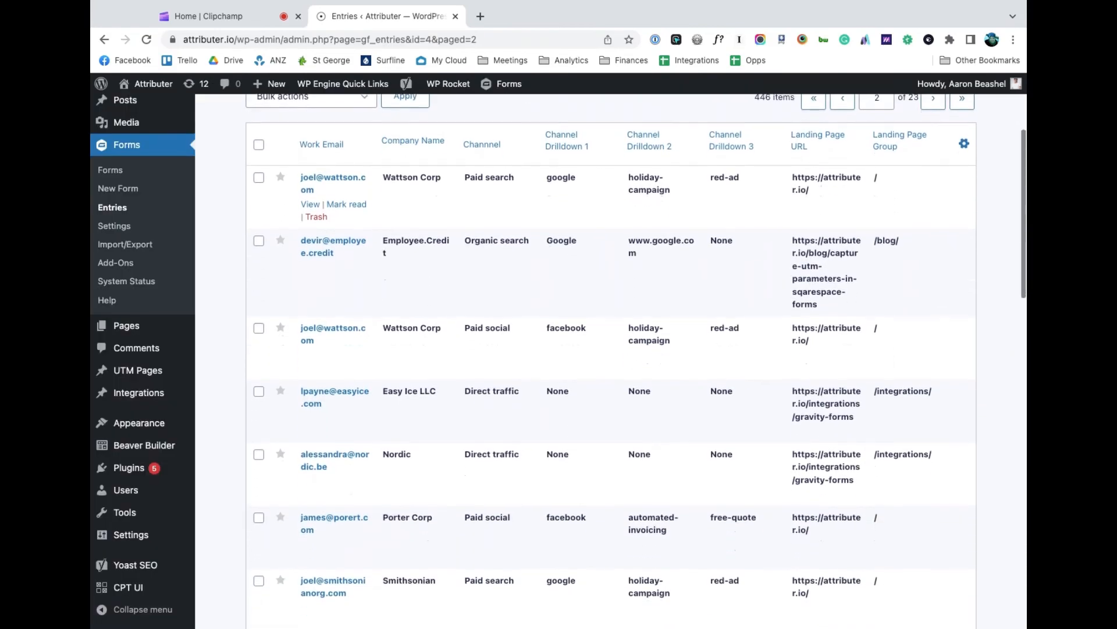
Scroll through the form's entries showing Channel and Landing Page values.
scroll("down", 3)
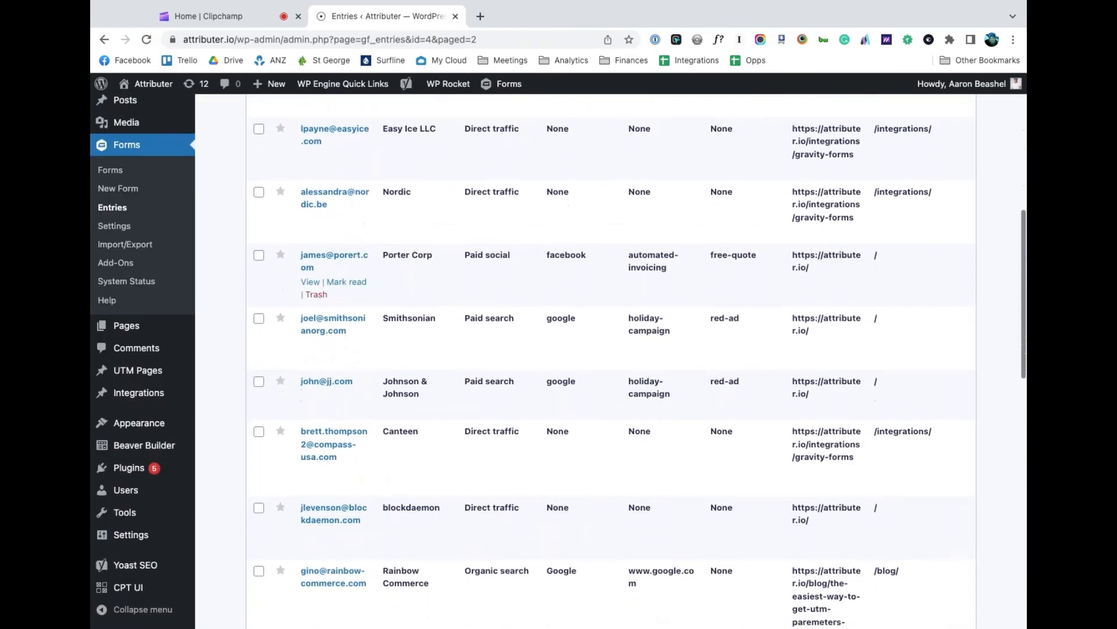